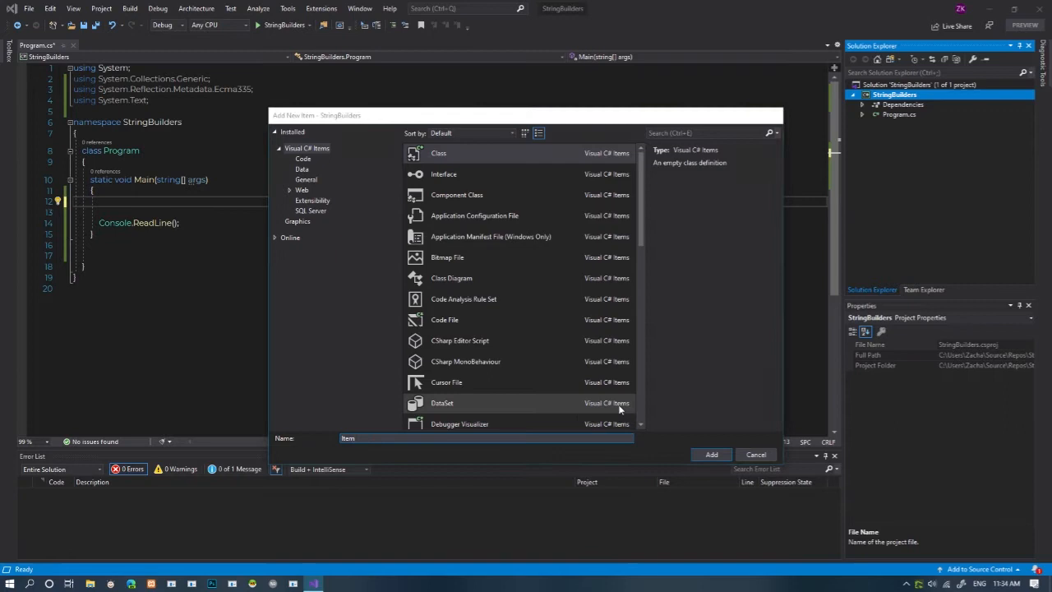
Add an Item class with name, count and flavor fields
{"action": "left_click", "coordinate": [711, 453]}
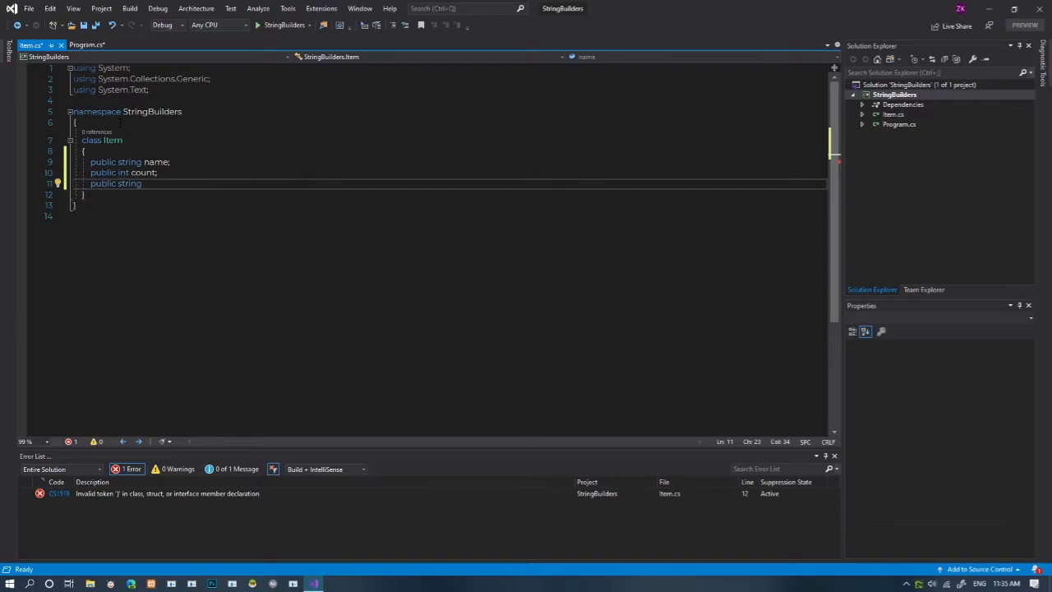
{"action": "type", "text": "flavor;"}
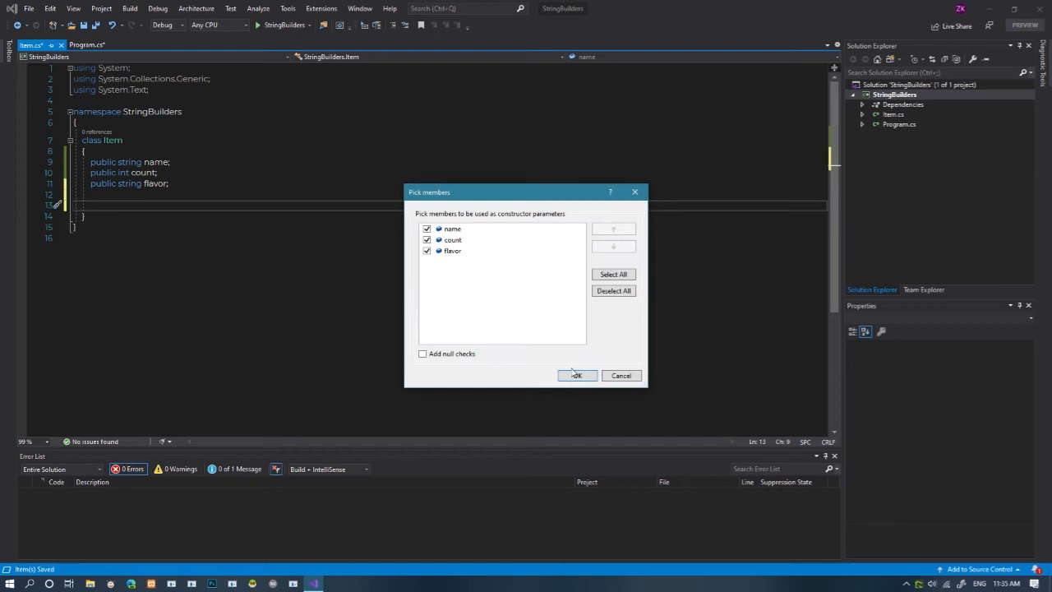
Generate the Item constructor from name, count and flavor, then add a ProceduralItemDescriptor class
{"action": "left_click", "coordinate": [576, 375]}
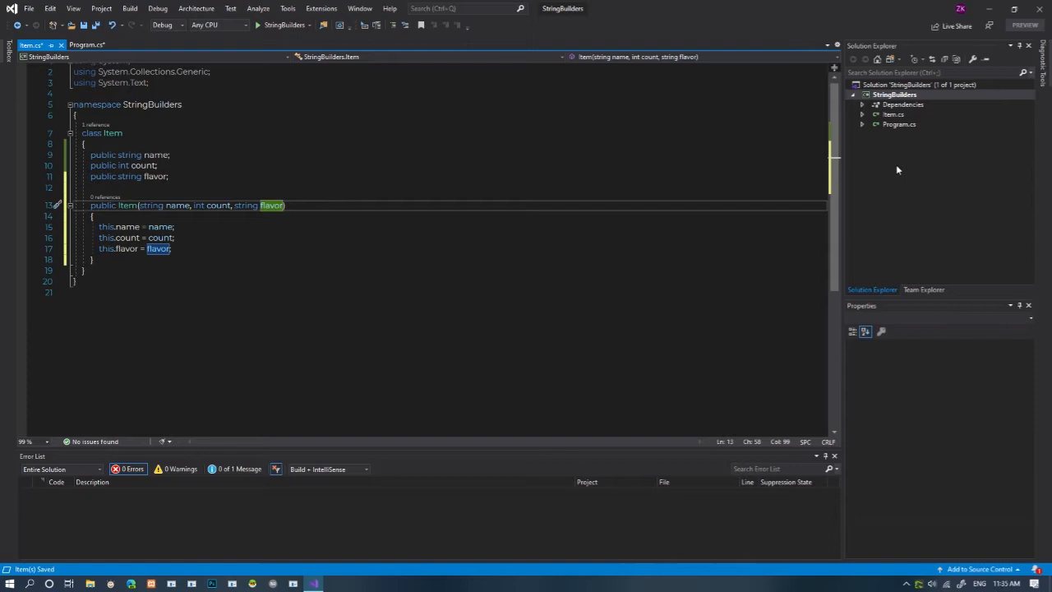
{"action": "left_click", "coordinate": [895, 94]}
{"action": "type", "text": "static"}
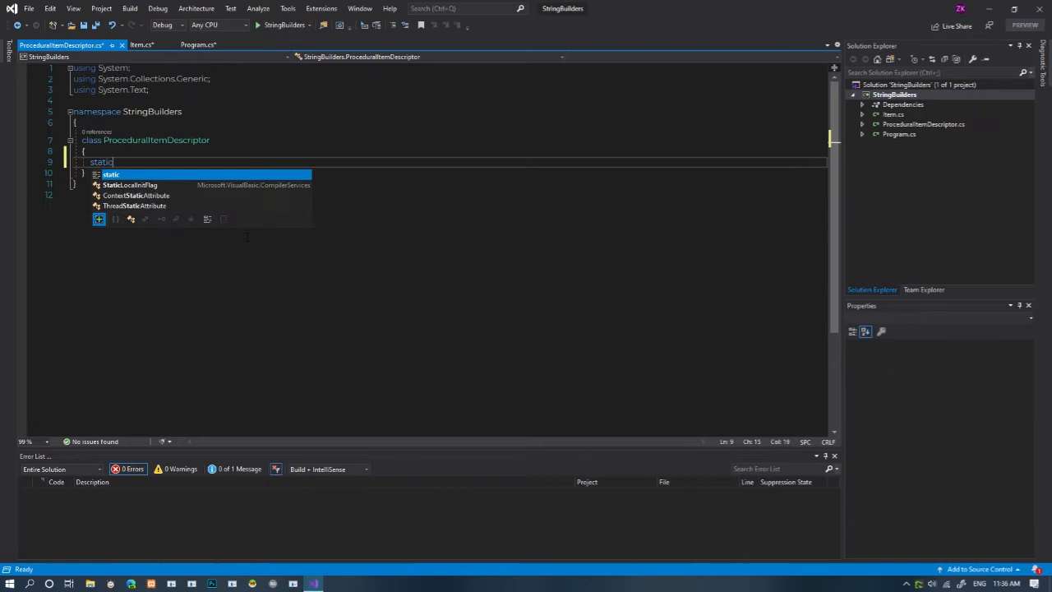
Write static Build(Item item) appending "You have {item.count} ", with a "no " branch
{"action": "type", "text": "StringBuilder Build(Item item"}
{"action": "type", "text": "if (item.count > 0"}
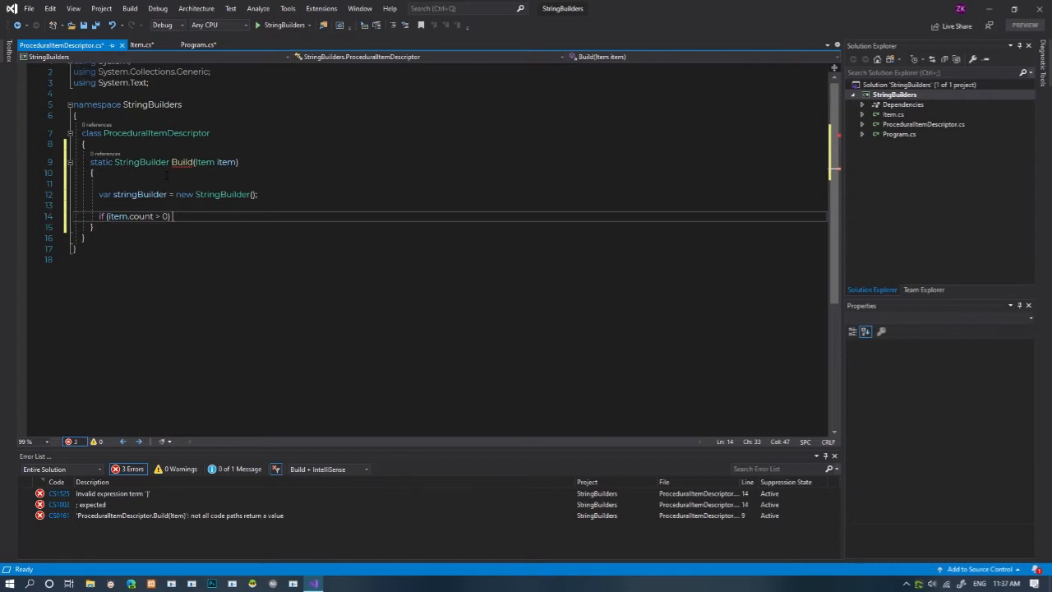
{"action": "type", "text": "stringBuilder.Append($\"You have {item.count} \");"}
{"action": "type", "text": "else"}
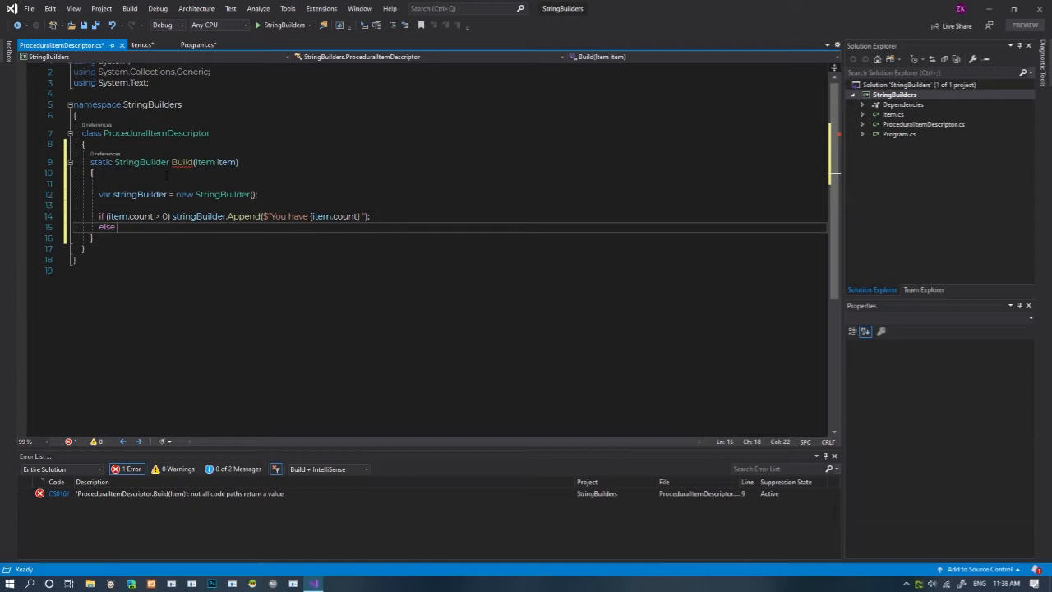
{"action": "type", "text": "stringBuilder.Append(\"no \");"}
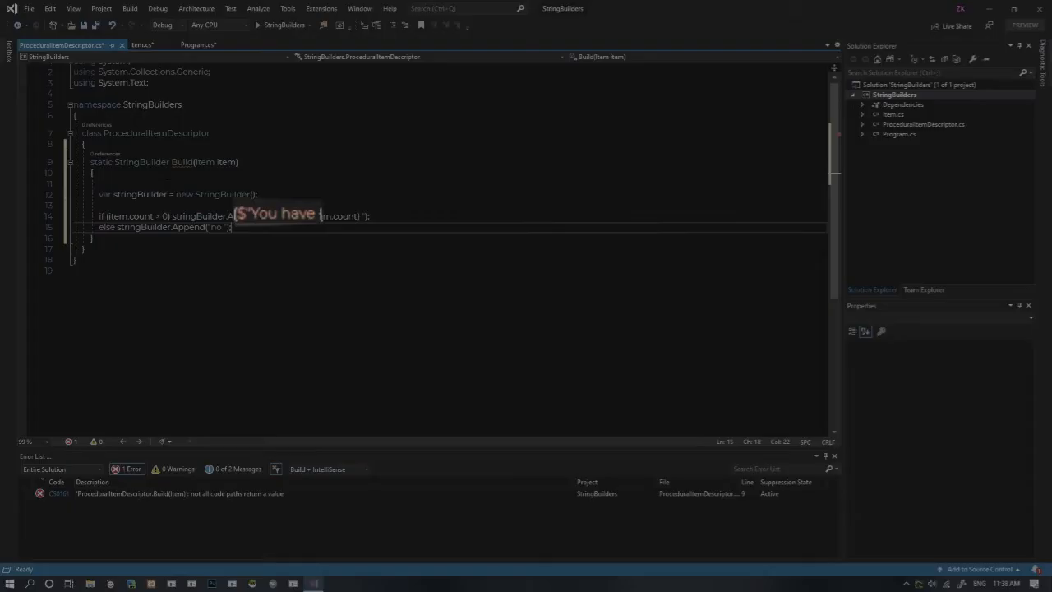
{"action": "type", "text": "st"}
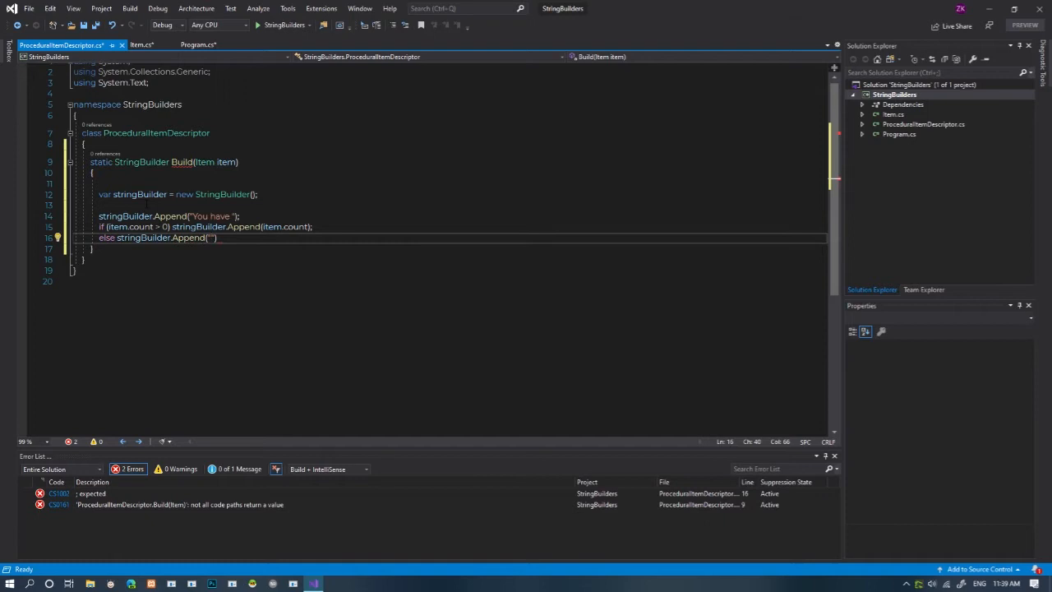
Append "no ", the flavor, and "s" when count > 1, then return stringBuilder
{"action": "type", "text": "no \");"}
{"action": "type", "text": "if (item.flavor.Length"}
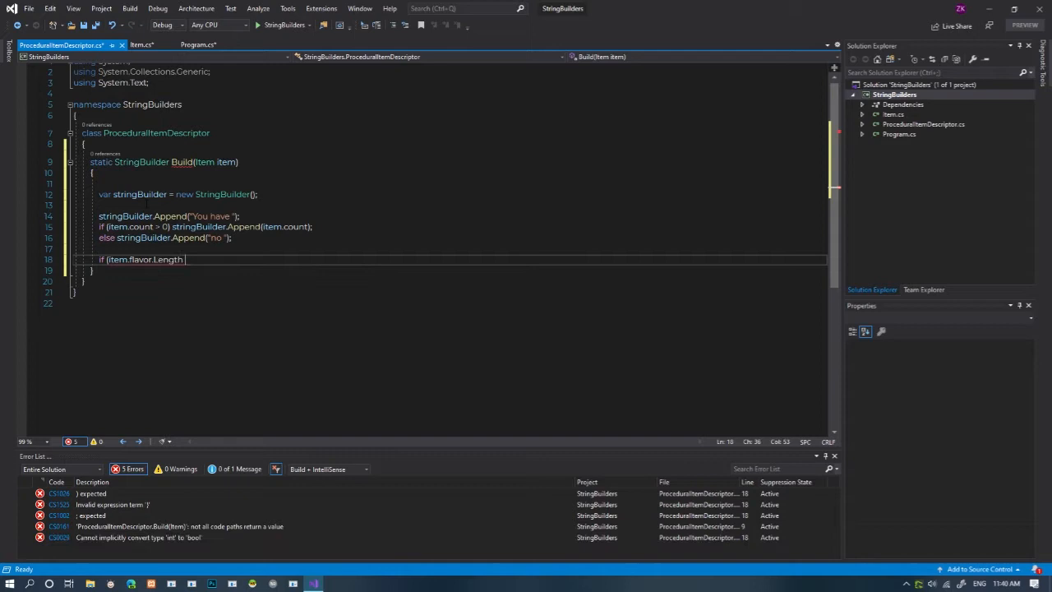
{"action": "type", "text": "> 0)"}
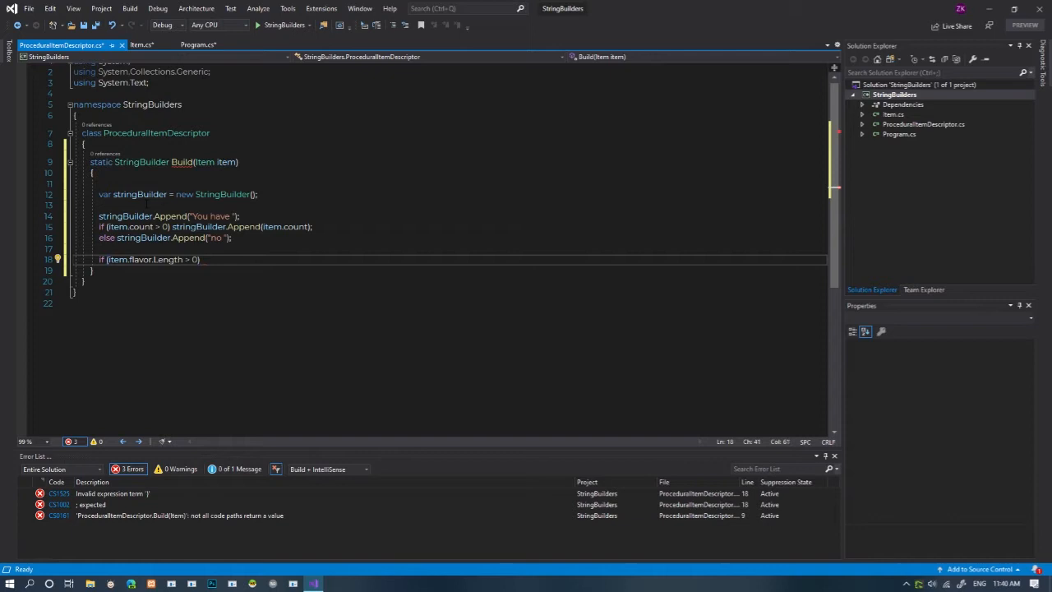
{"action": "type", "text": "stringBuilder.Append(item.flavor);"}
{"action": "type", "text": "if (item.count "}
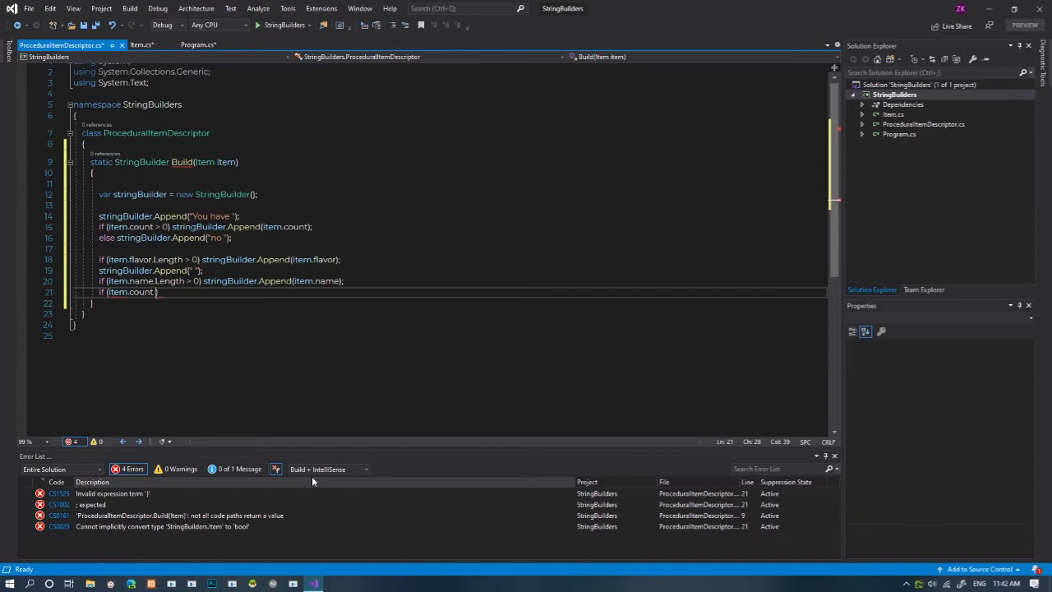
{"action": "type", "text": "> 1) stringBuilder.Append(\"s\");"}
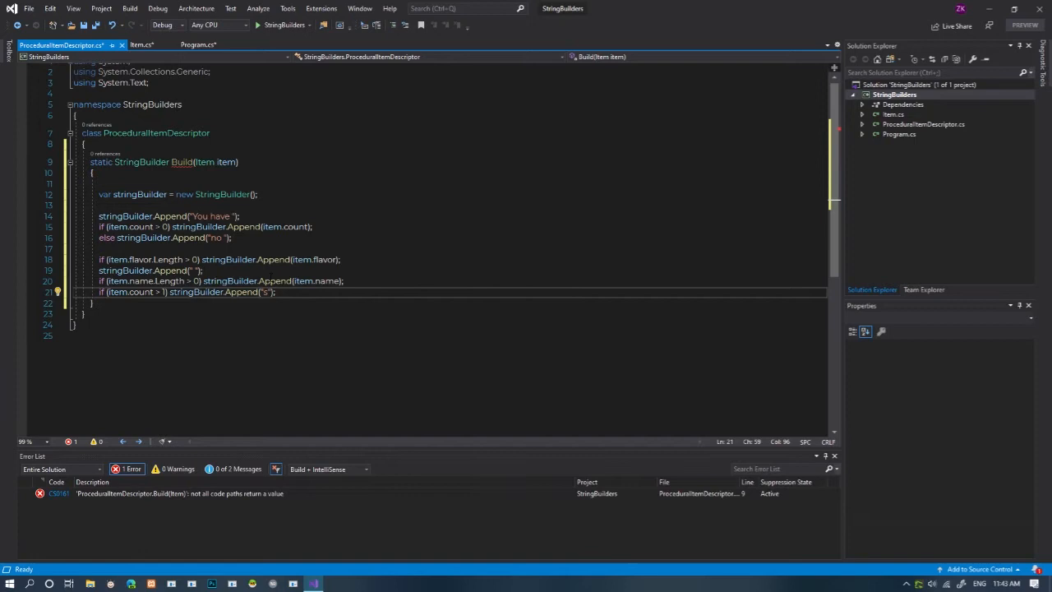
{"action": "type", "text": "return stringBuilder;"}
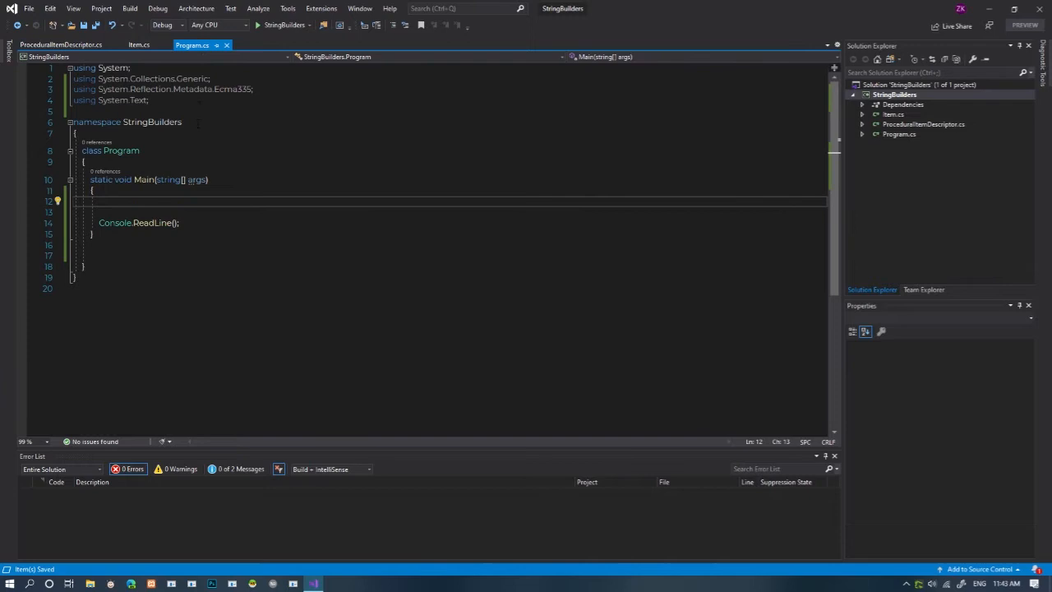
In Main, create a cookie Item with count 4
{"action": "type", "text": "Item item = new Item(\"cookie\", 4;"}
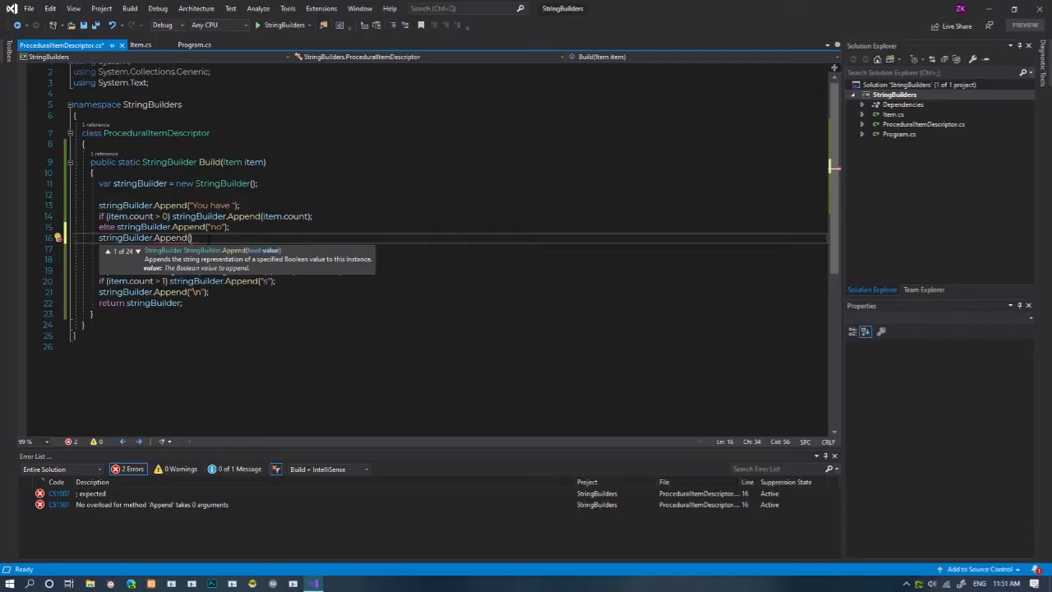
Append a space after the count in Build, then switch to Program.cs
{"action": "type", "text": "\" \");"}
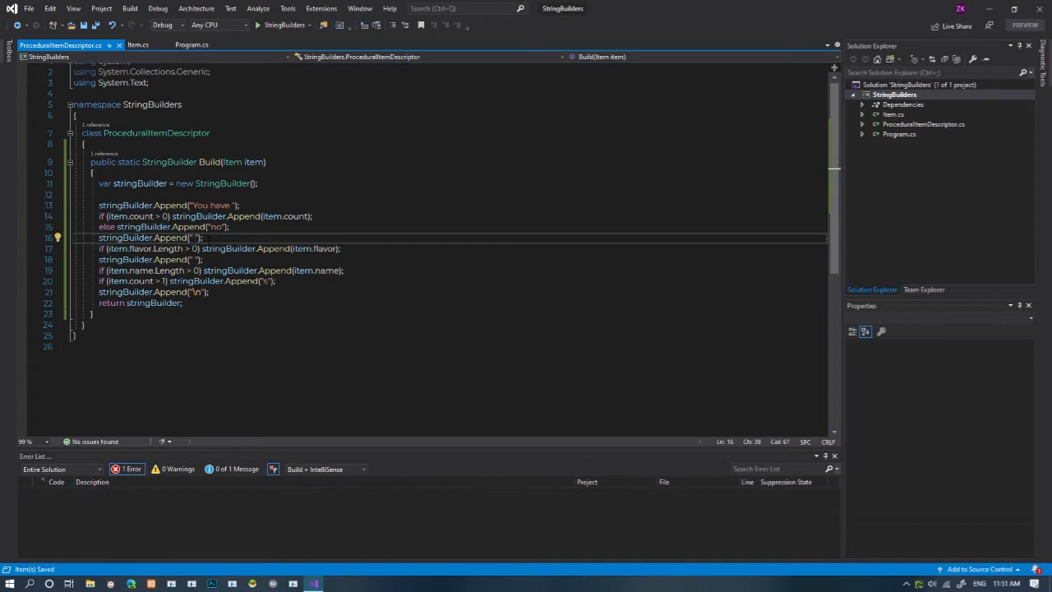
{"action": "left_click", "coordinate": [192, 45]}
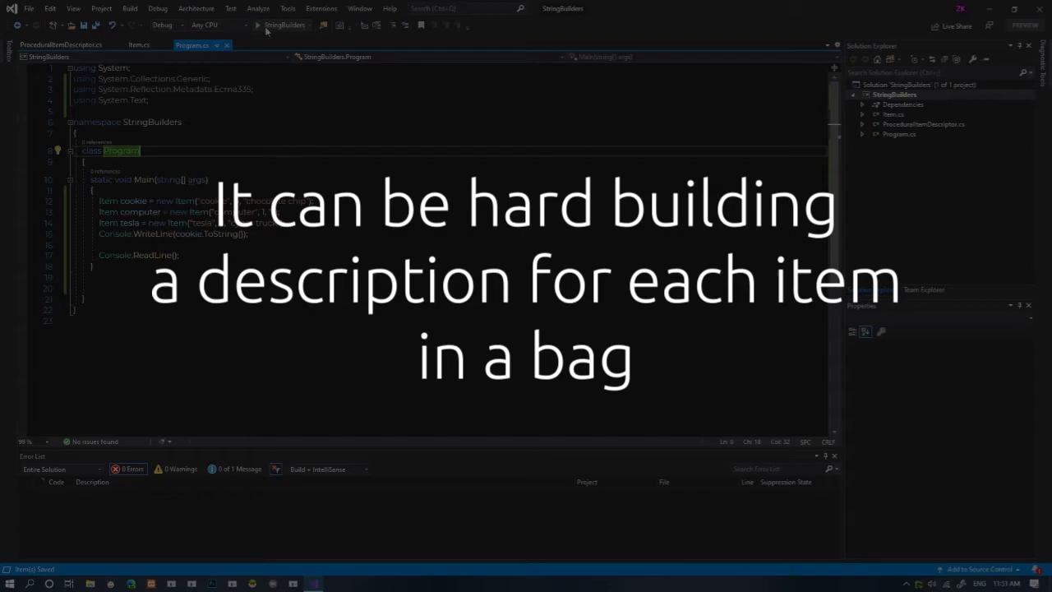
Override Item.ToString to return ProceduralItemDescriptor.Build(this).ToString()
{"action": "left_click", "coordinate": [142, 44]}
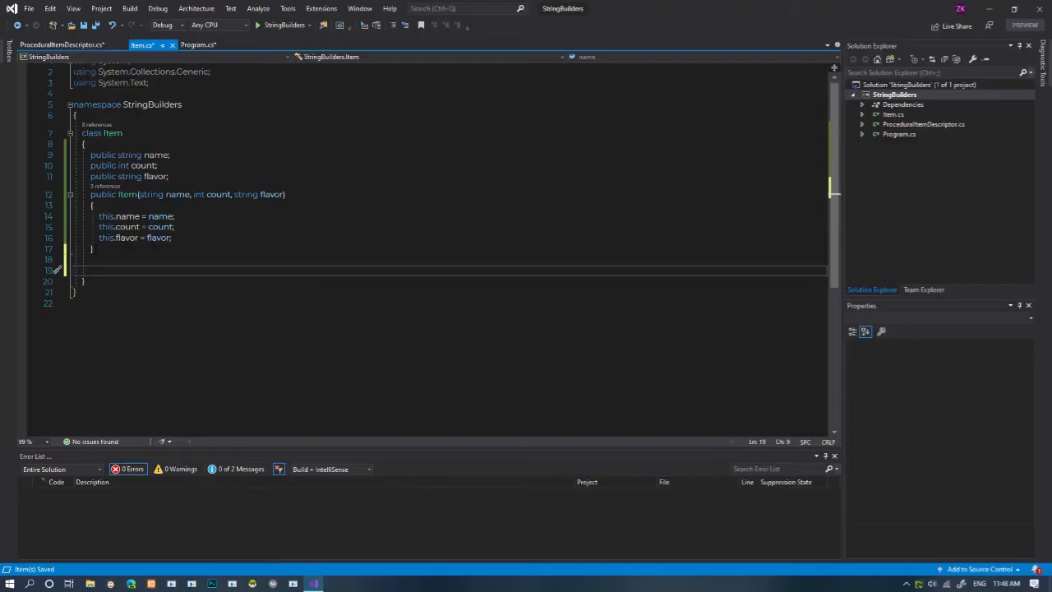
{"action": "type", "text": "public override"}
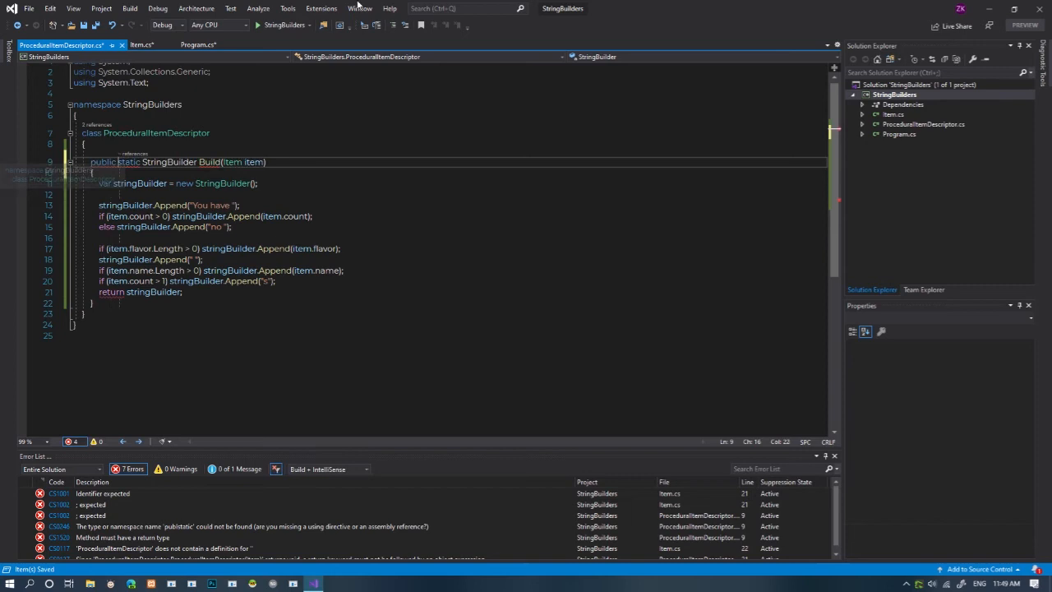
{"action": "left_click", "coordinate": [141, 45]}
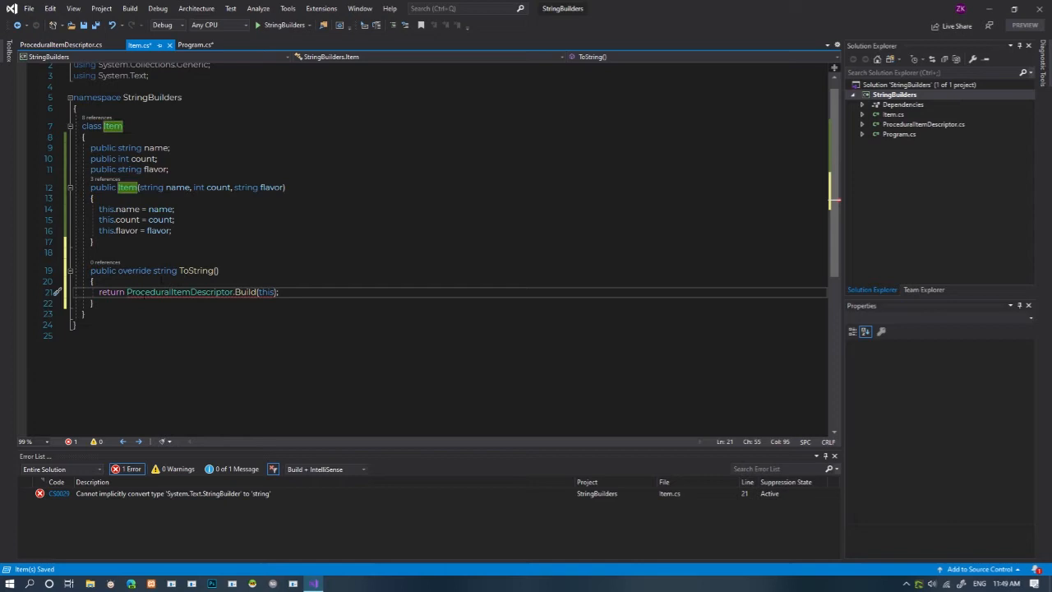
{"action": "type", "text": ".ToString()"}
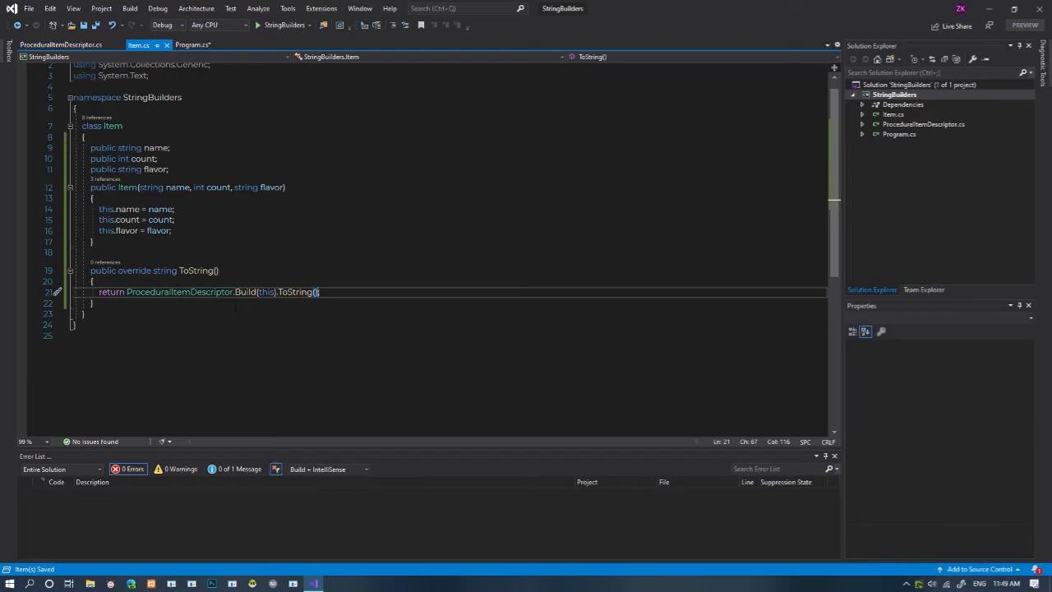
{"action": "left_click", "coordinate": [193, 44]}
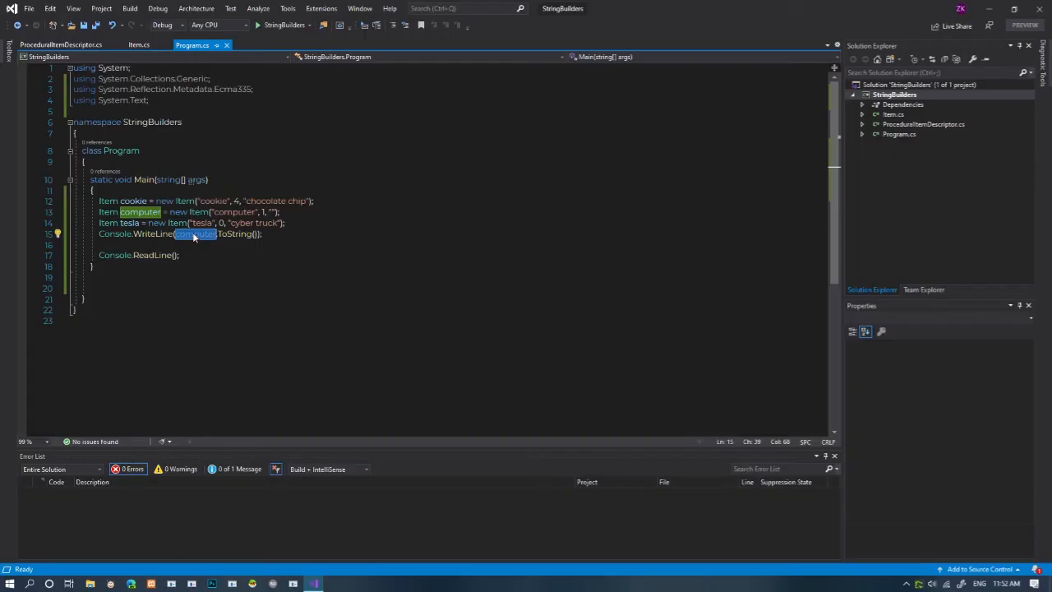
Print the computer item's description instead of the cookie's
{"action": "left_click", "coordinate": [257, 24]}
{"action": "type", "text": "List<Item> items = new List<Item>"}
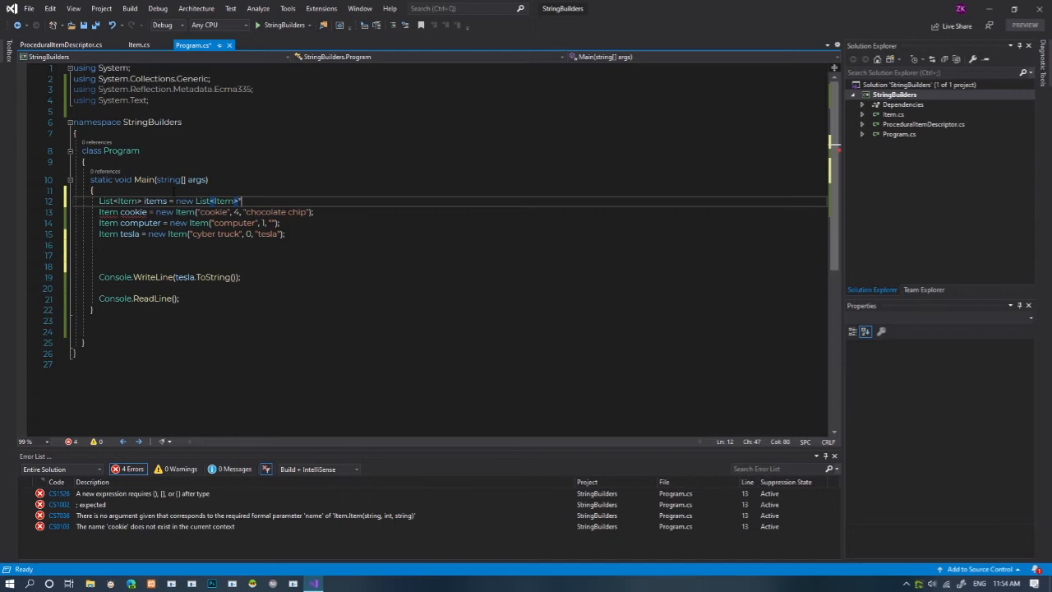
Start a foreach loop over items in Main
{"action": "type", "text": "foreach(var item in i"}
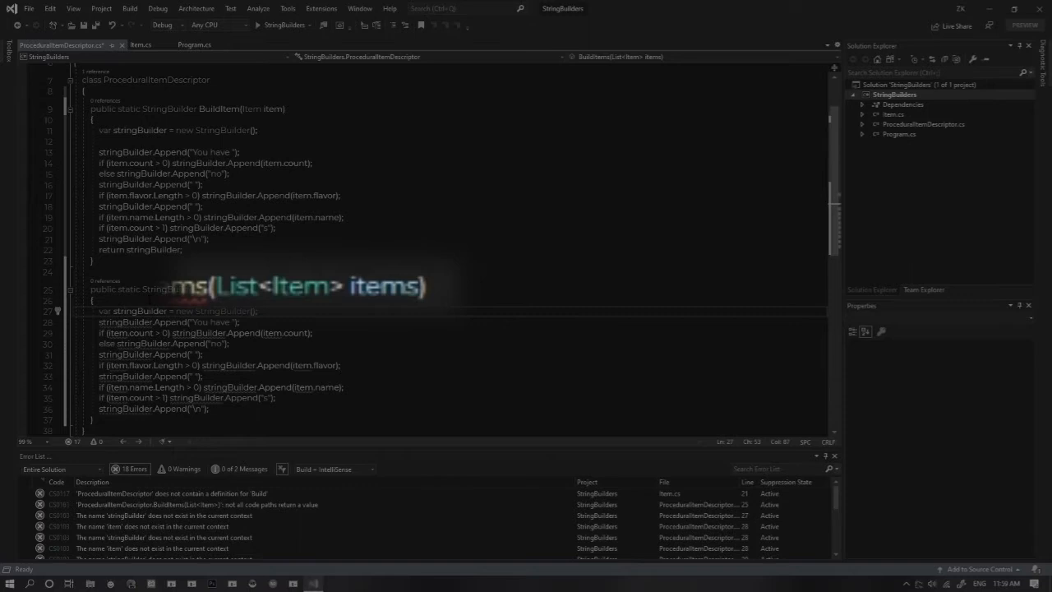
Add a foreach over items inside the new BuildItems(List<Item> items) method
{"action": "type", "text": "foreach (var item in items) {"}
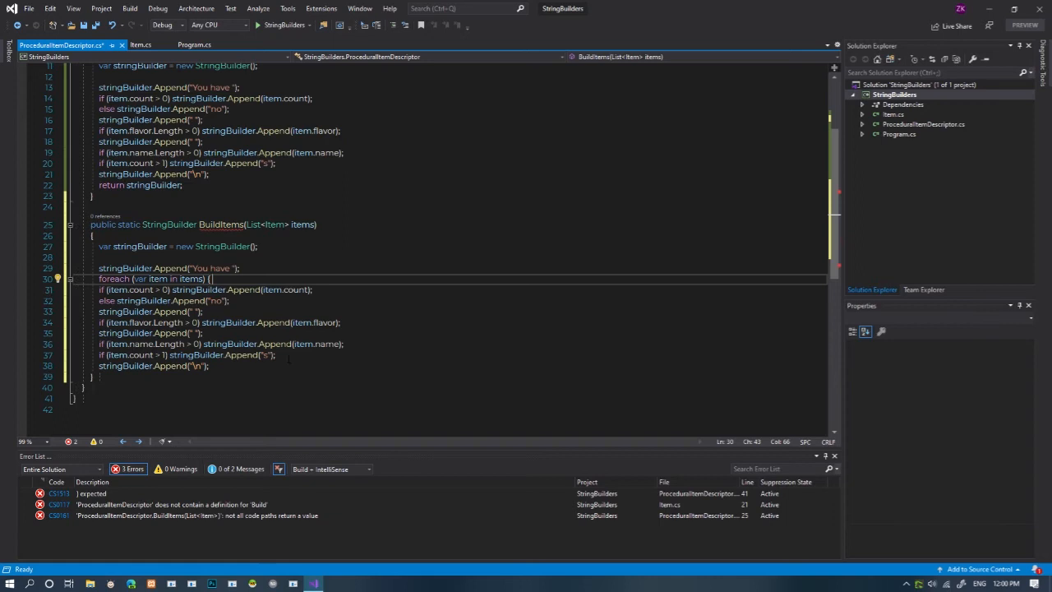
{"action": "left_click", "coordinate": [193, 44]}
{"action": "type", "text": "stringBuilder.Append(? \", \" : \"\");"}
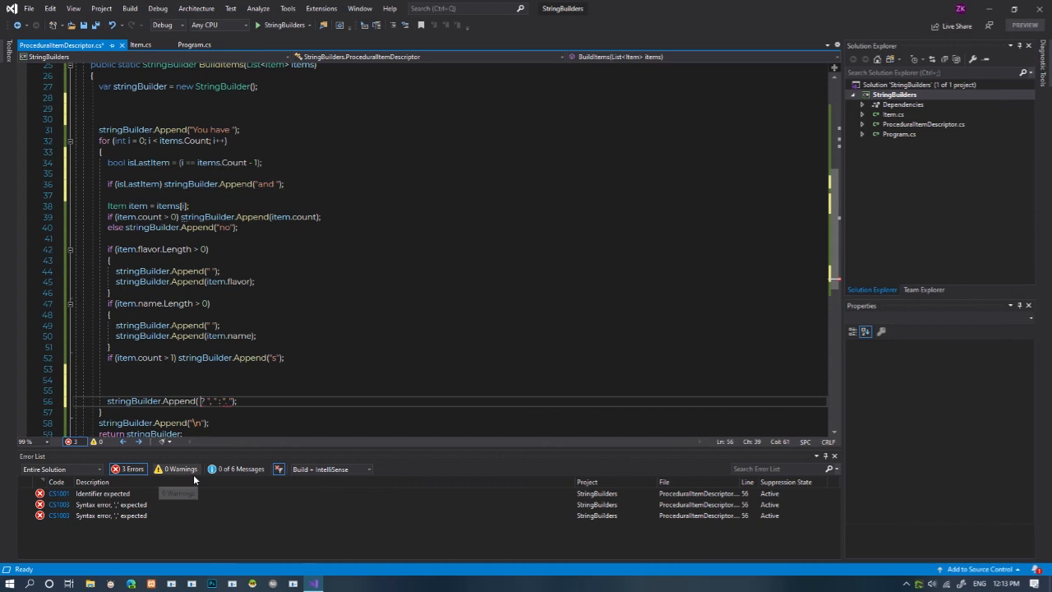
Type isLastItem as the condition of the separator append in BuildItems
{"action": "type", "text": "isLastItem"}
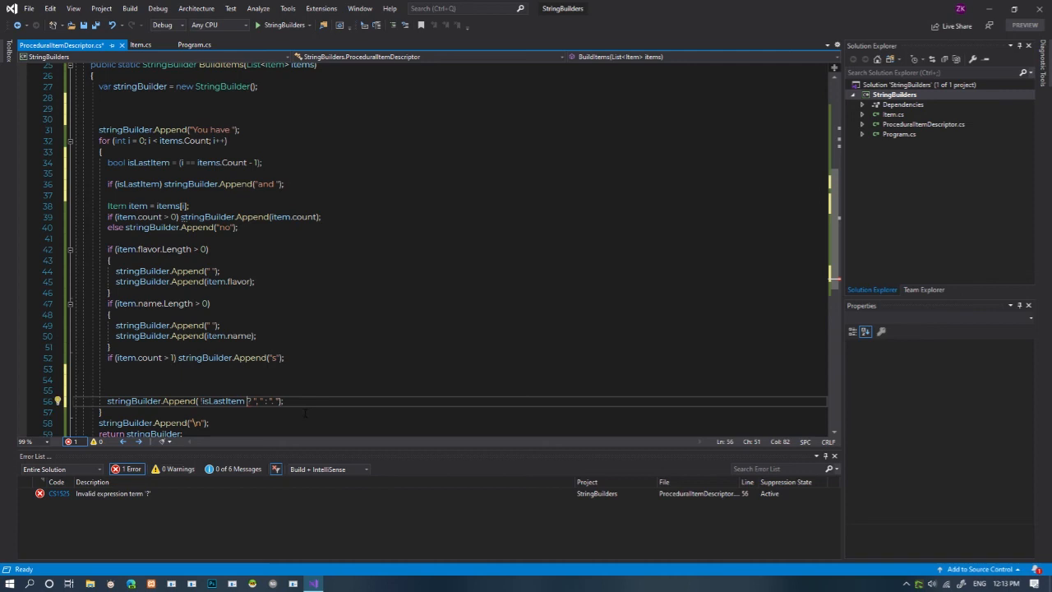